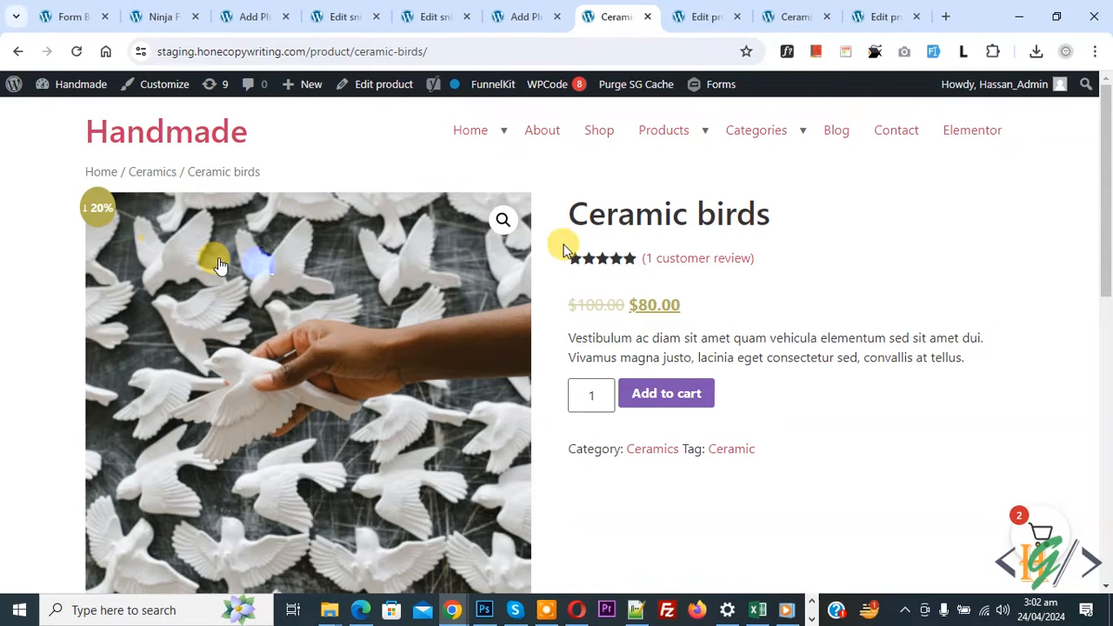
pyautogui.moveTo(557, 287)
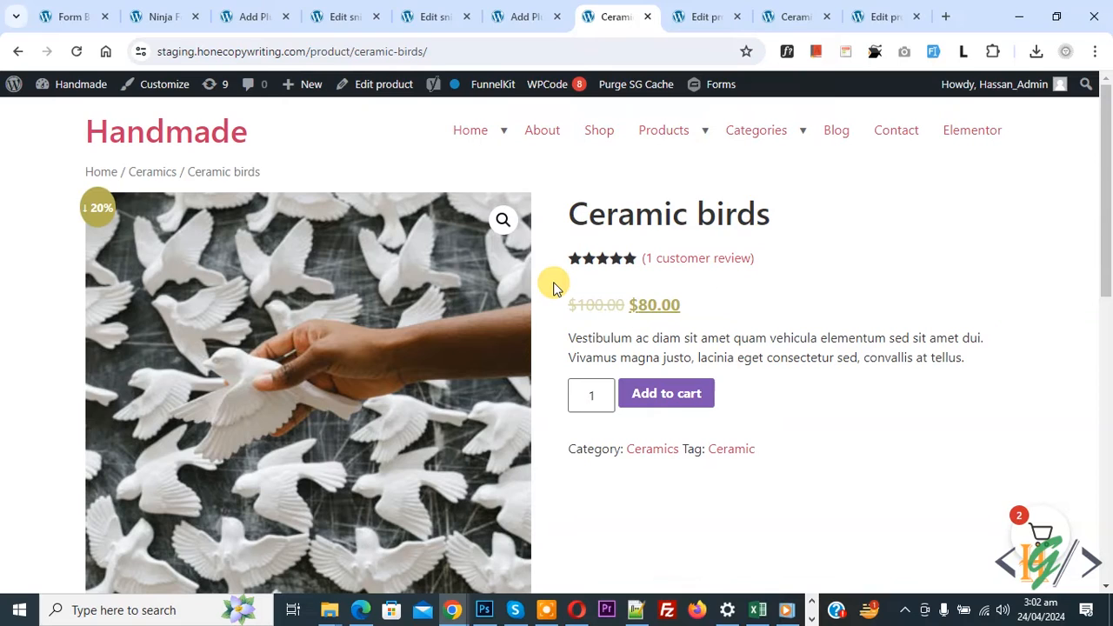
pyautogui.moveTo(572, 283)
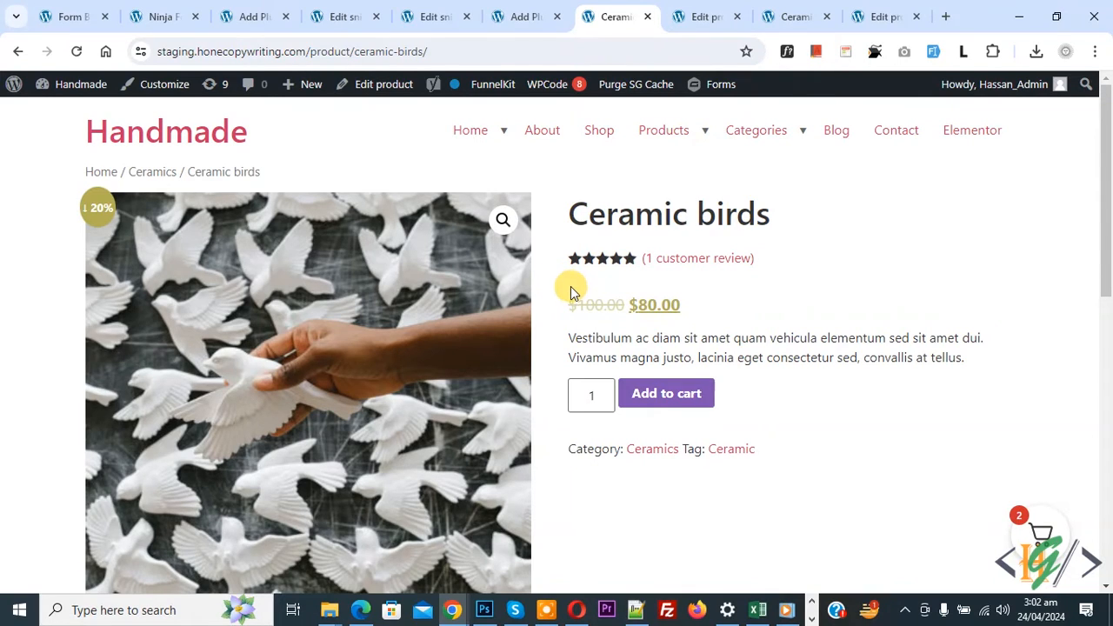
# Step: Show the Add Plugins results for 'seo' with Yoast SEO listed as Active
pyautogui.click(521, 15)
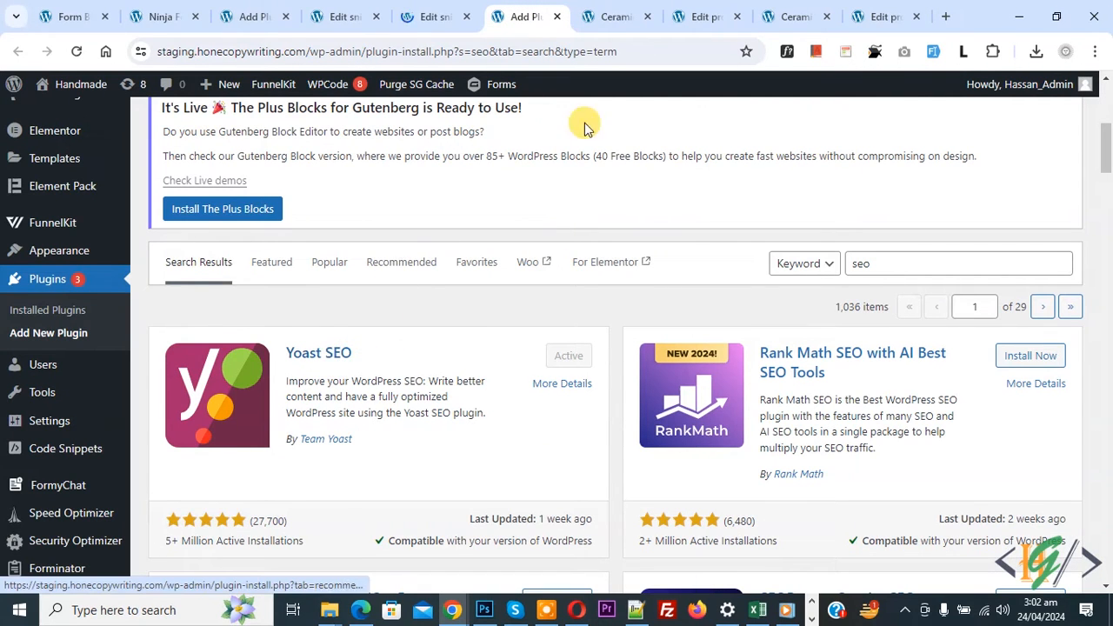
# Step: Reach the Yoast SEO Social section of the Ceramic birds editor, with empty image, title and description
pyautogui.click(706, 16)
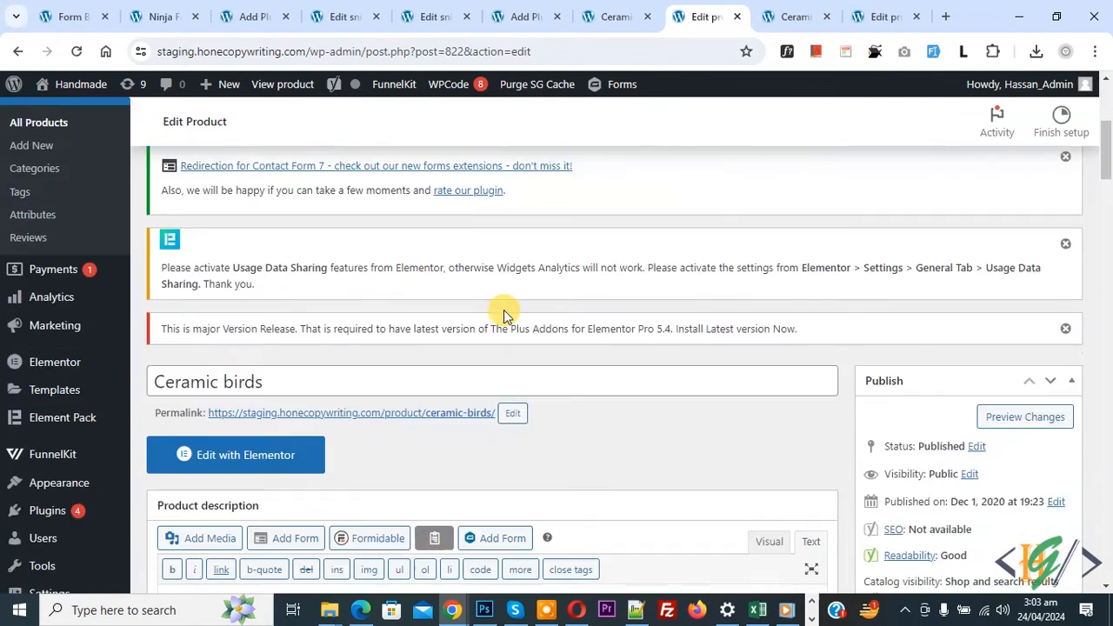
pyautogui.scroll(-3)
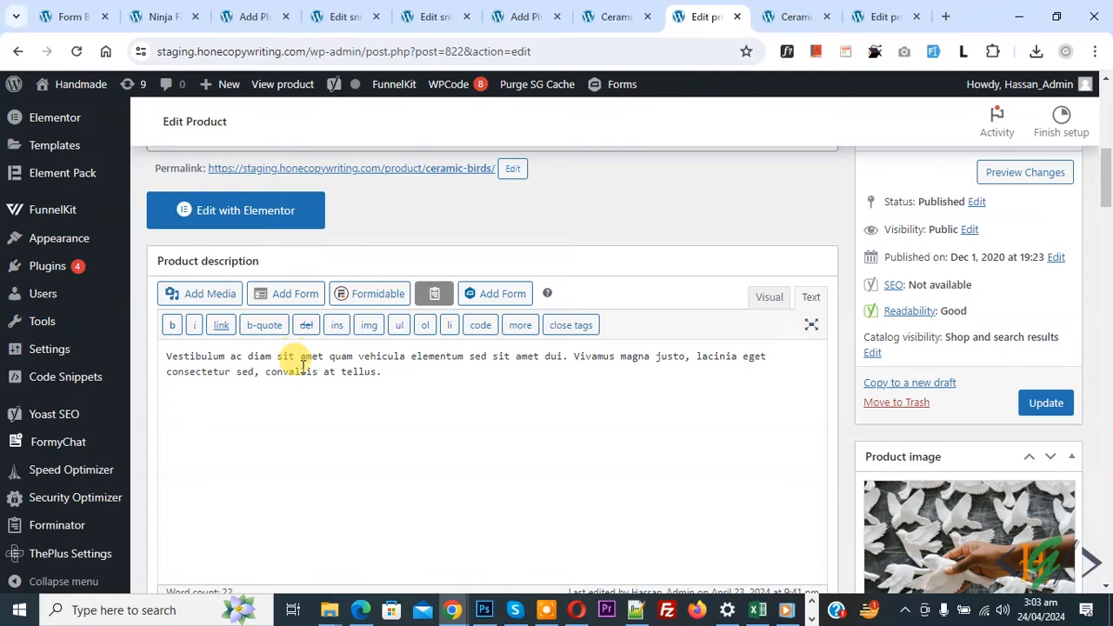
pyautogui.scroll(-3)
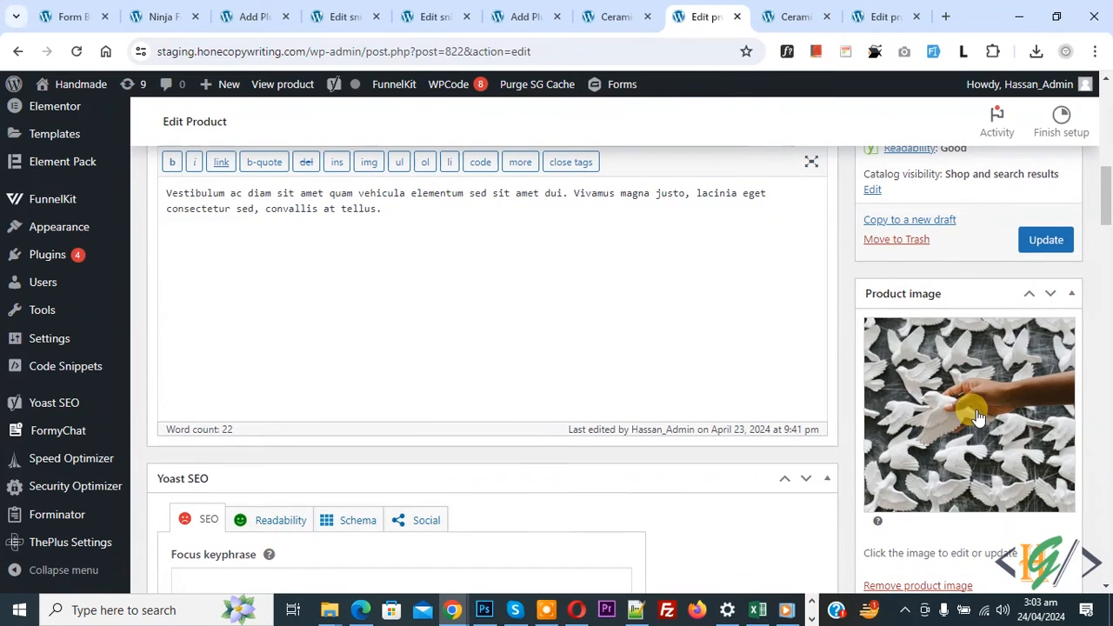
pyautogui.scroll(-3)
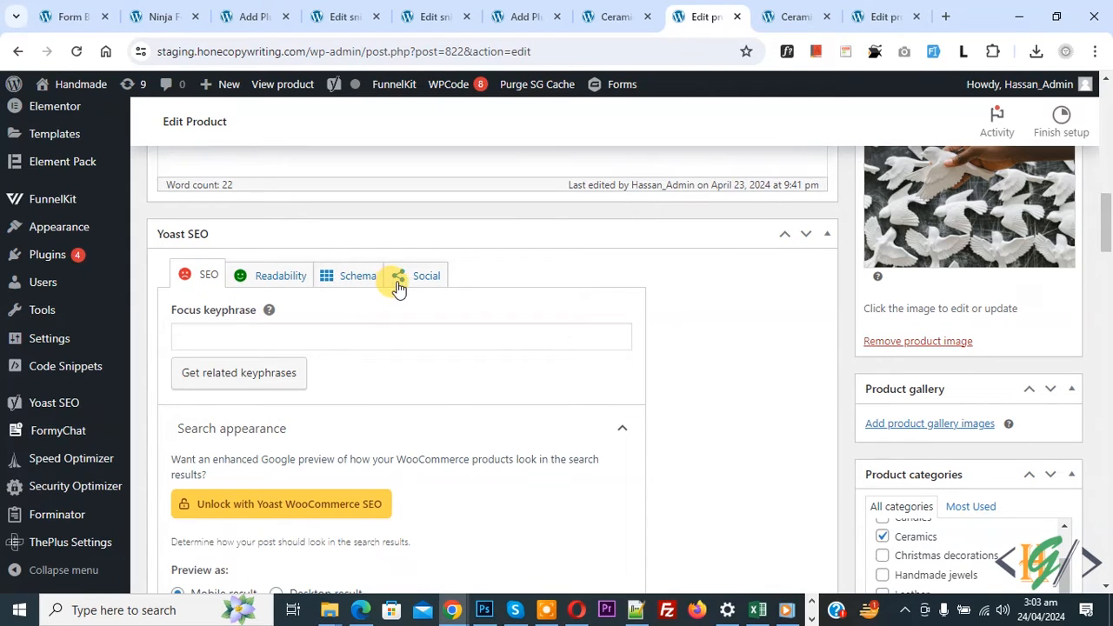
pyautogui.click(426, 274)
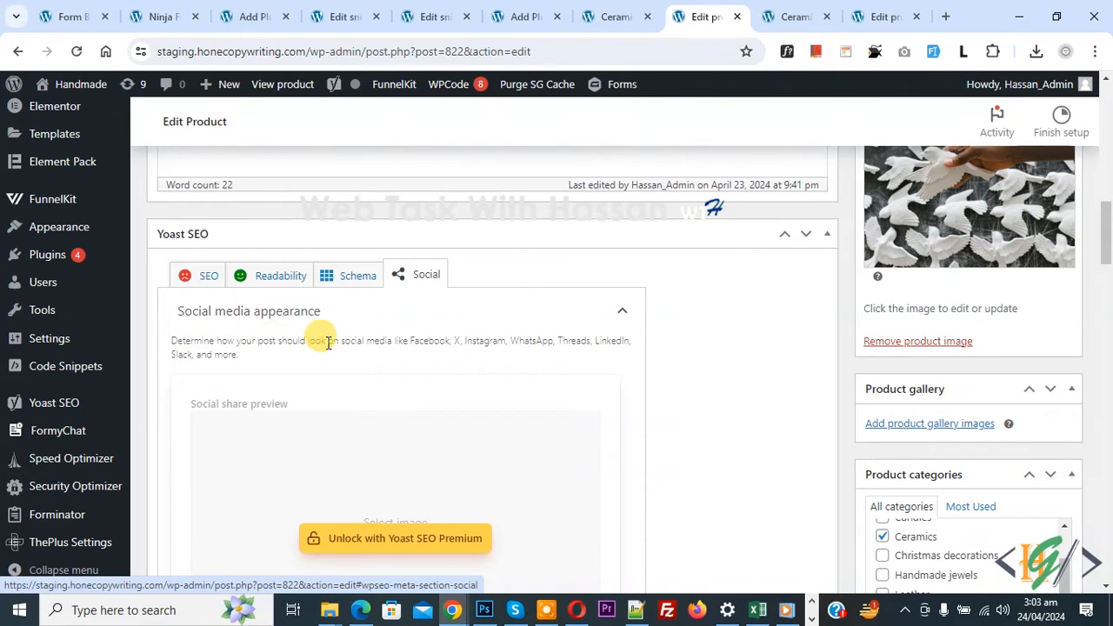
pyautogui.moveTo(467, 339)
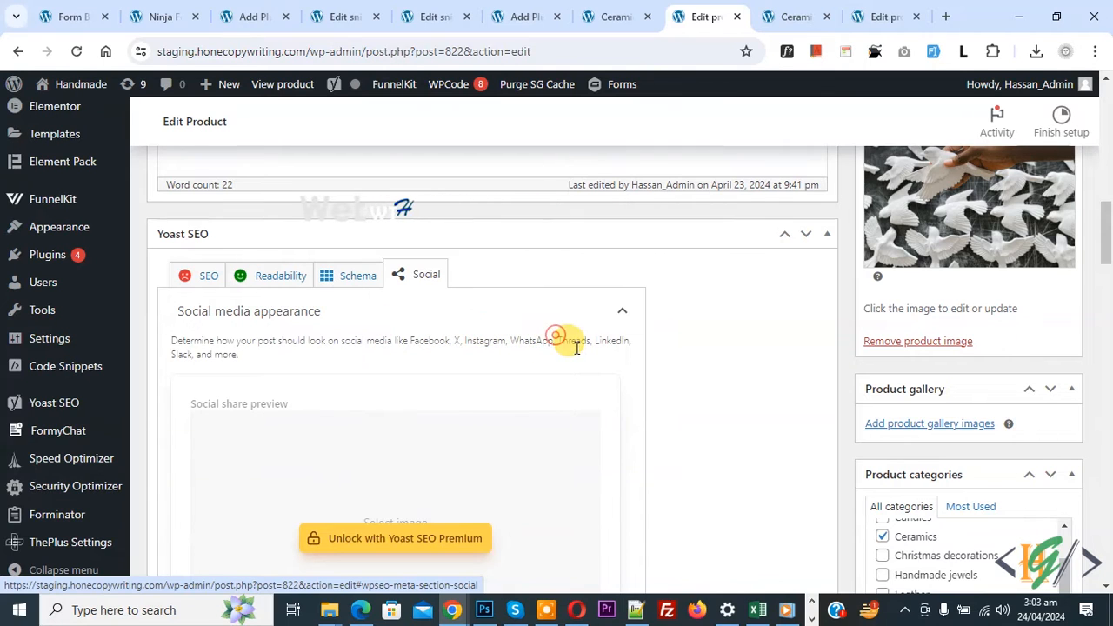
pyautogui.scroll(-3)
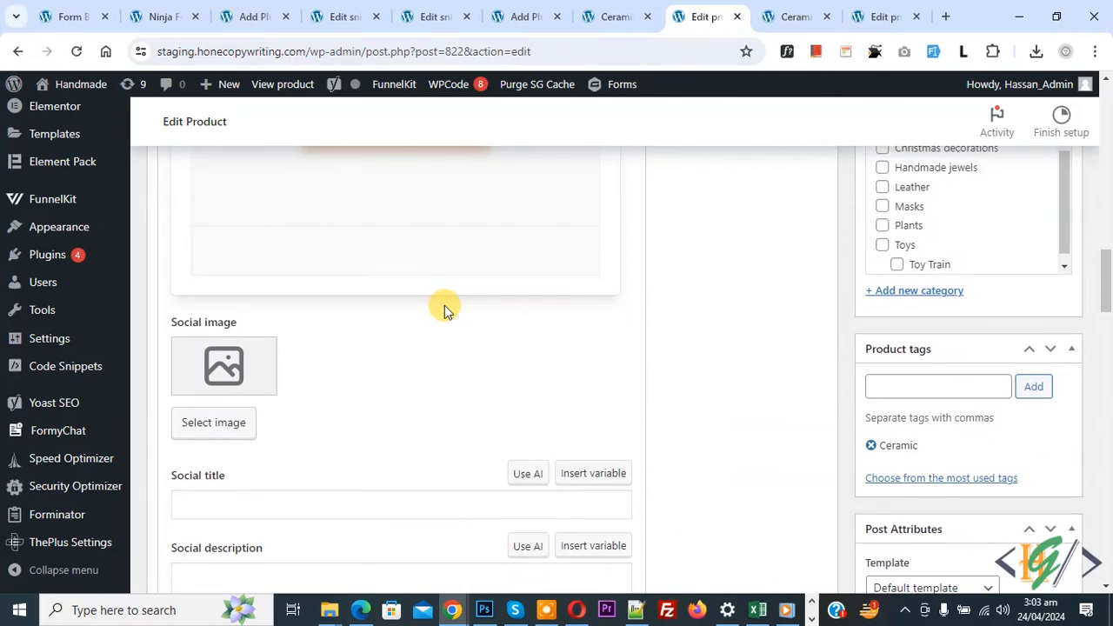
pyautogui.scroll(-3)
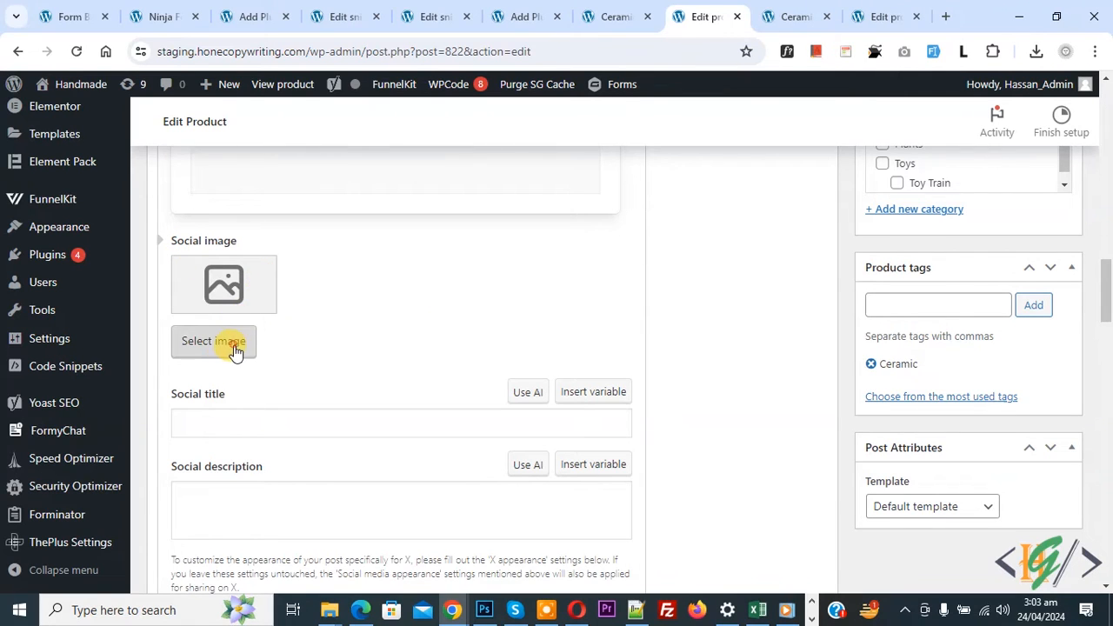
# Step: Choose the hand-holding-ceramic-birds photo from the Media Library as the Yoast social image
pyautogui.click(213, 341)
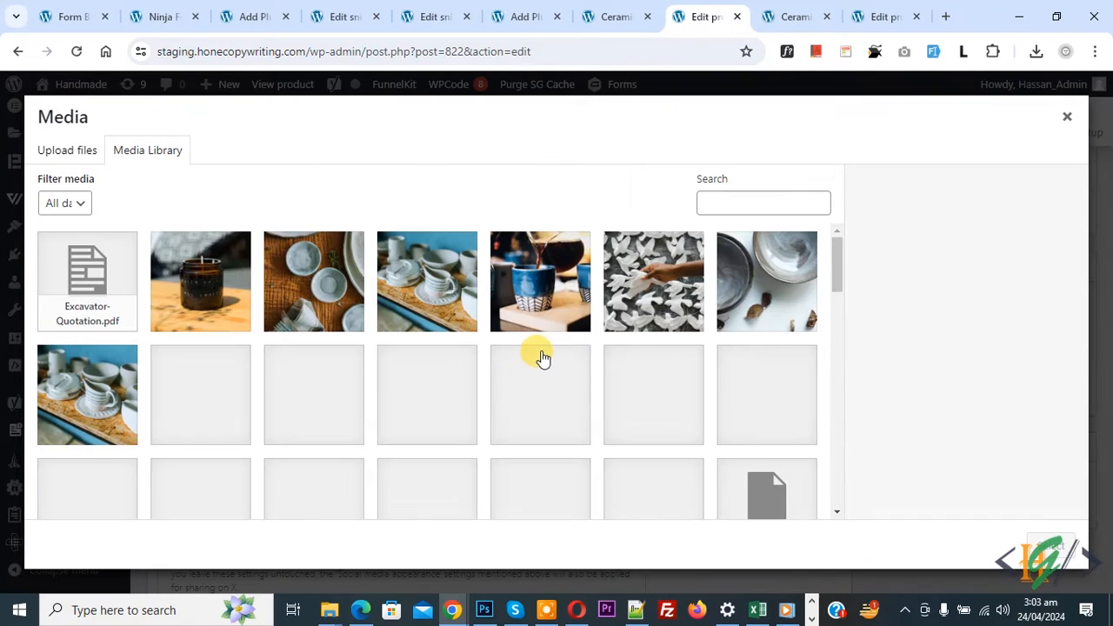
pyautogui.click(653, 280)
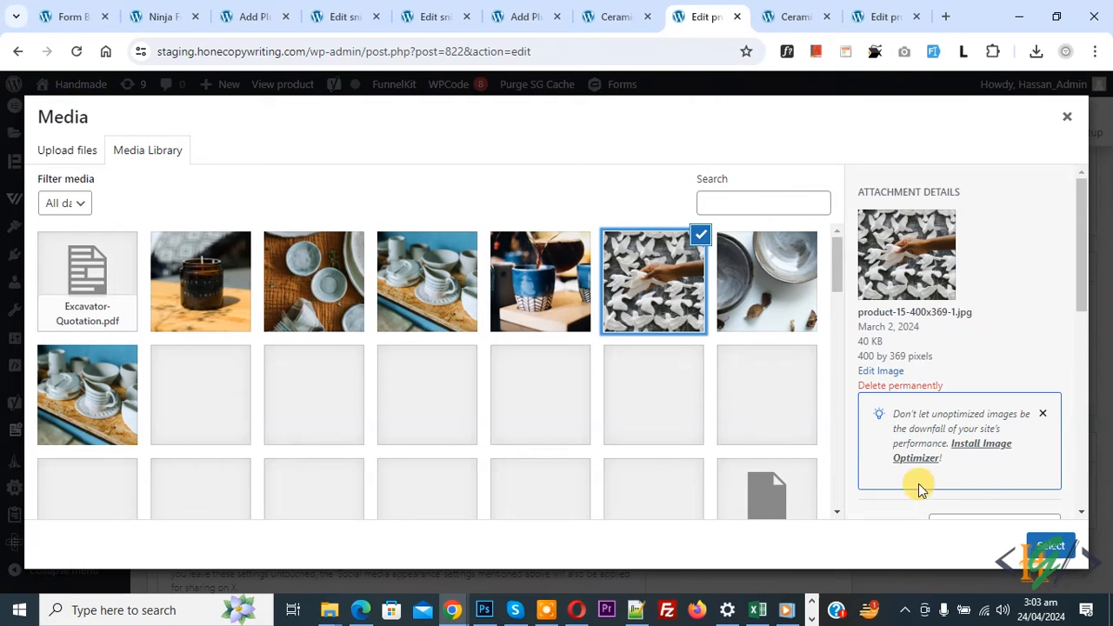
pyautogui.click(1051, 545)
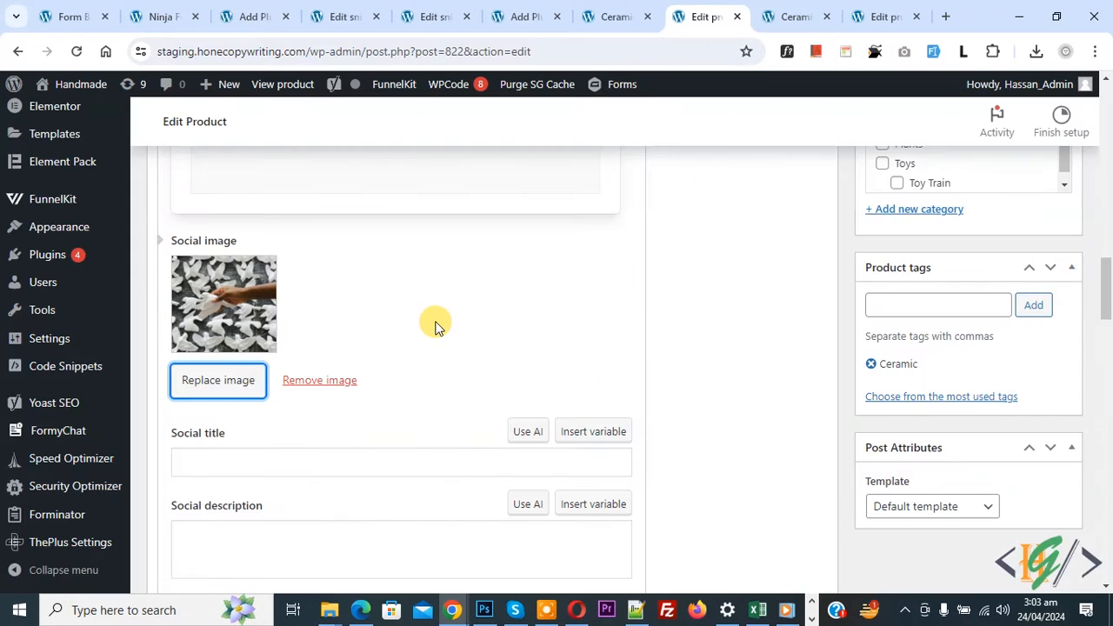
pyautogui.scroll(-3)
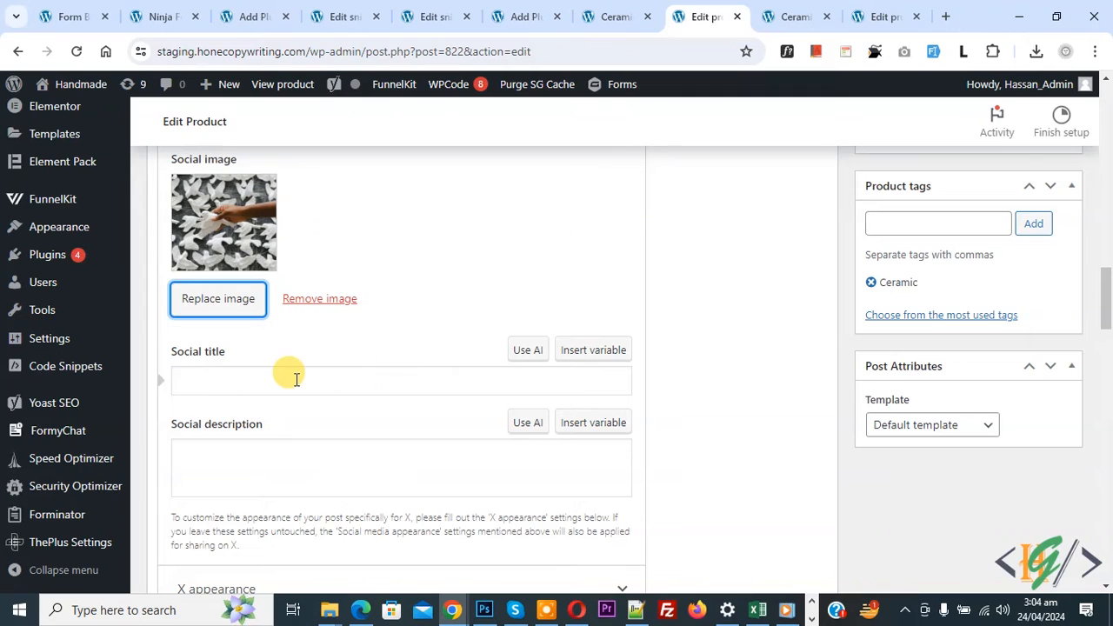
pyautogui.moveTo(243, 430)
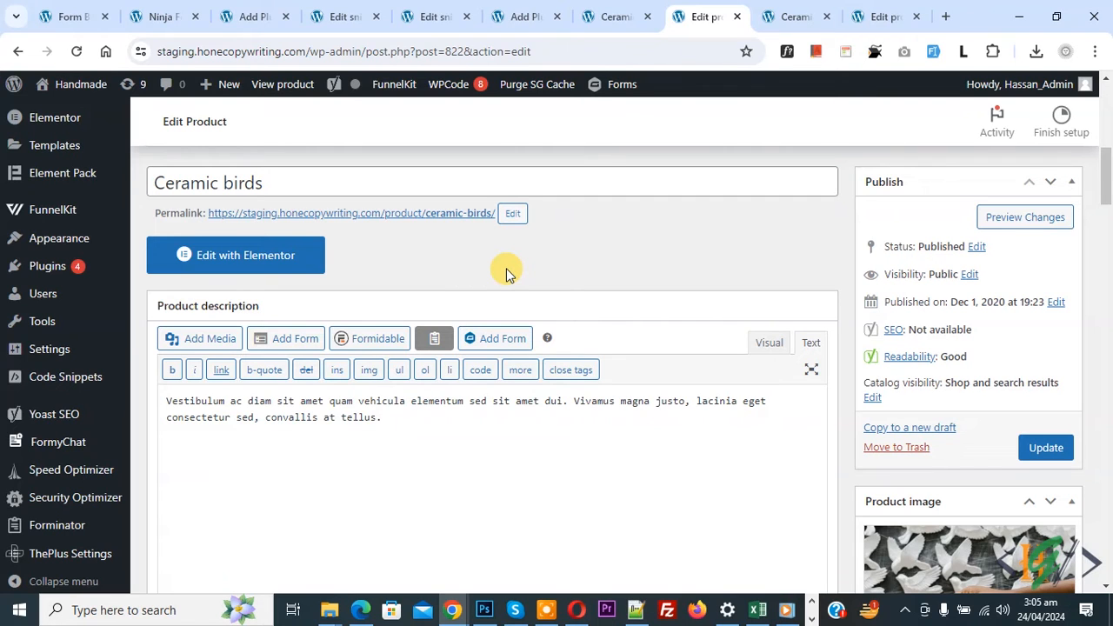
pyautogui.click(615, 16)
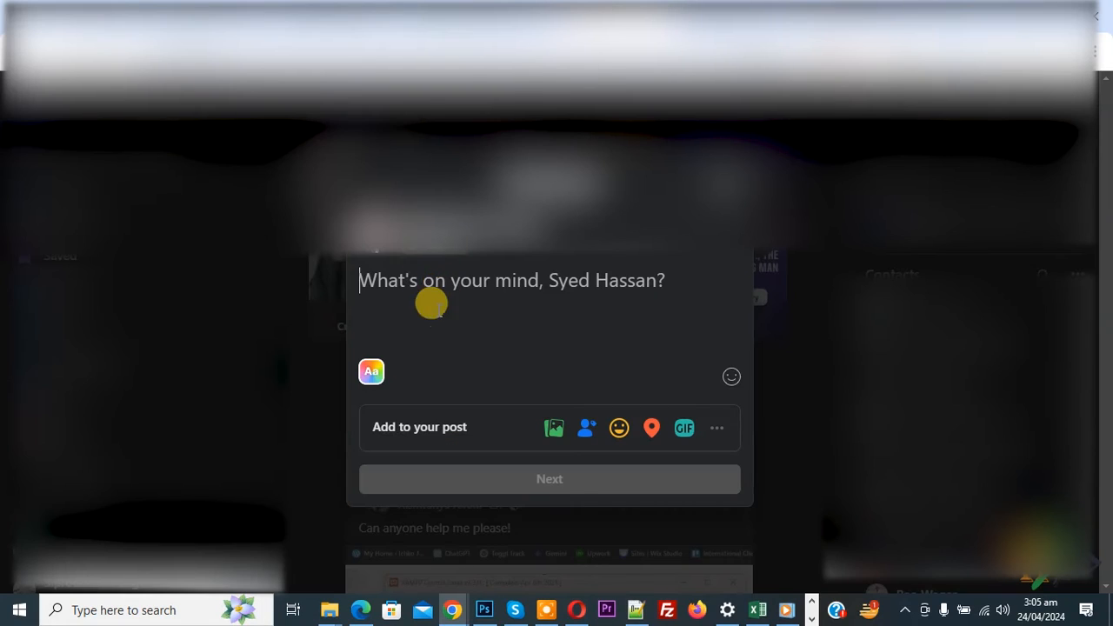
pyautogui.write('https://staging.honecopywriting.com/product/ceramic-birds/')
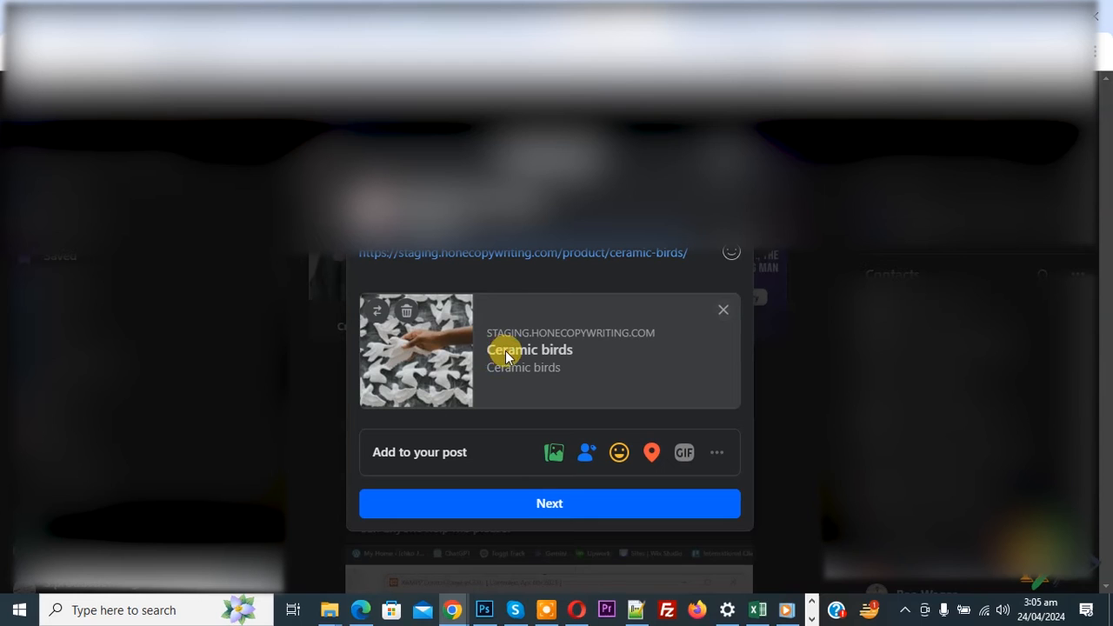
pyautogui.moveTo(522, 355)
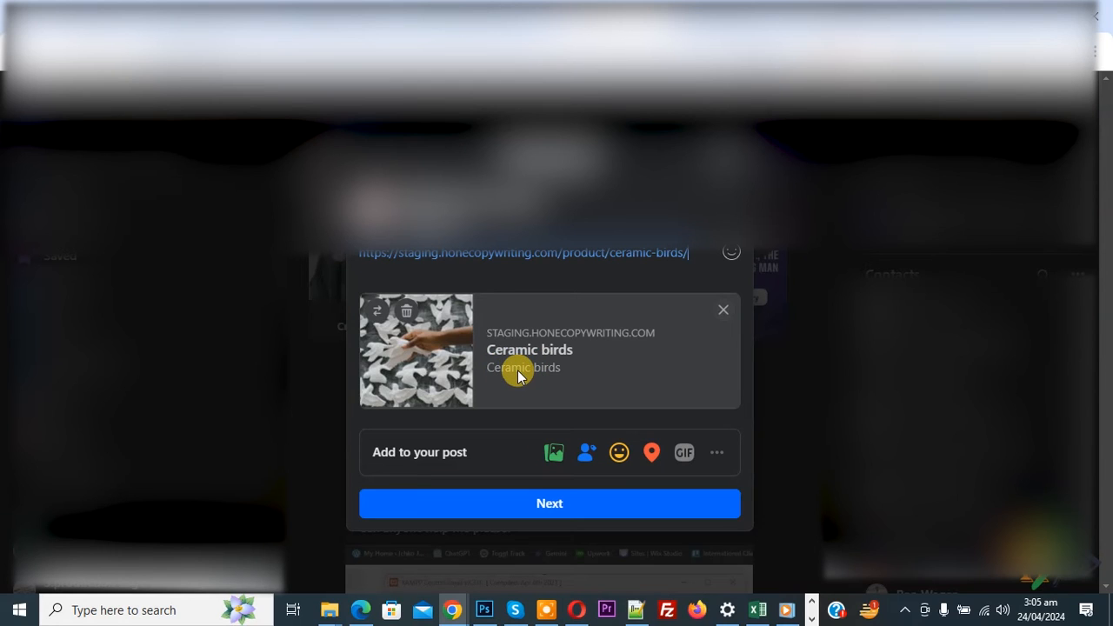
pyautogui.moveTo(513, 368)
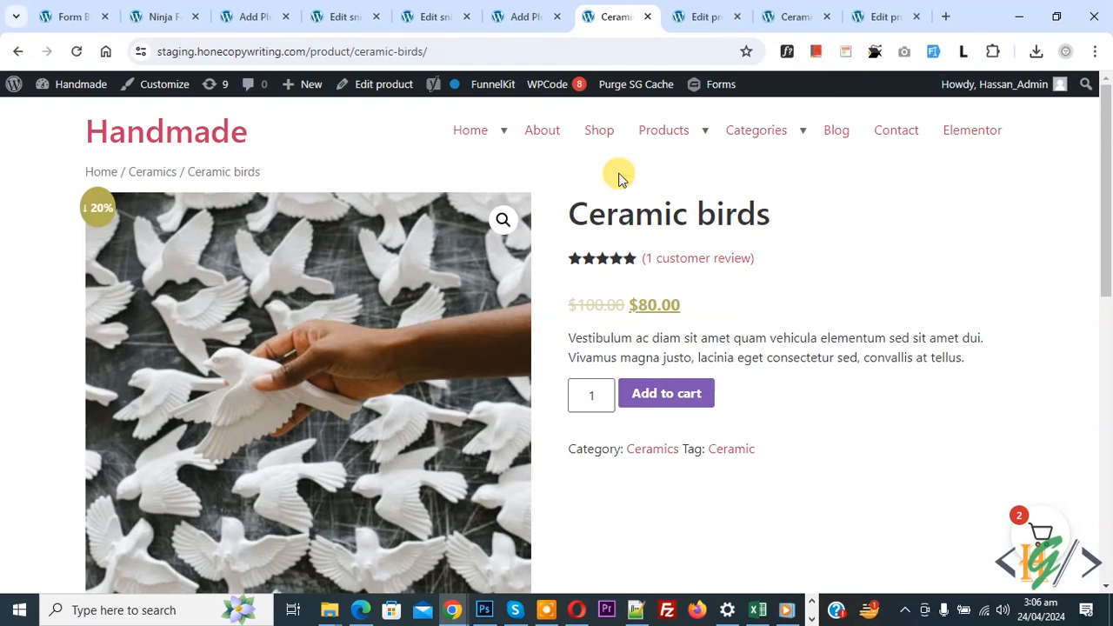
# Step: Reopen the product's Yoast Social section showing the photo with title and description 'Ceramic birds'
pyautogui.click(704, 17)
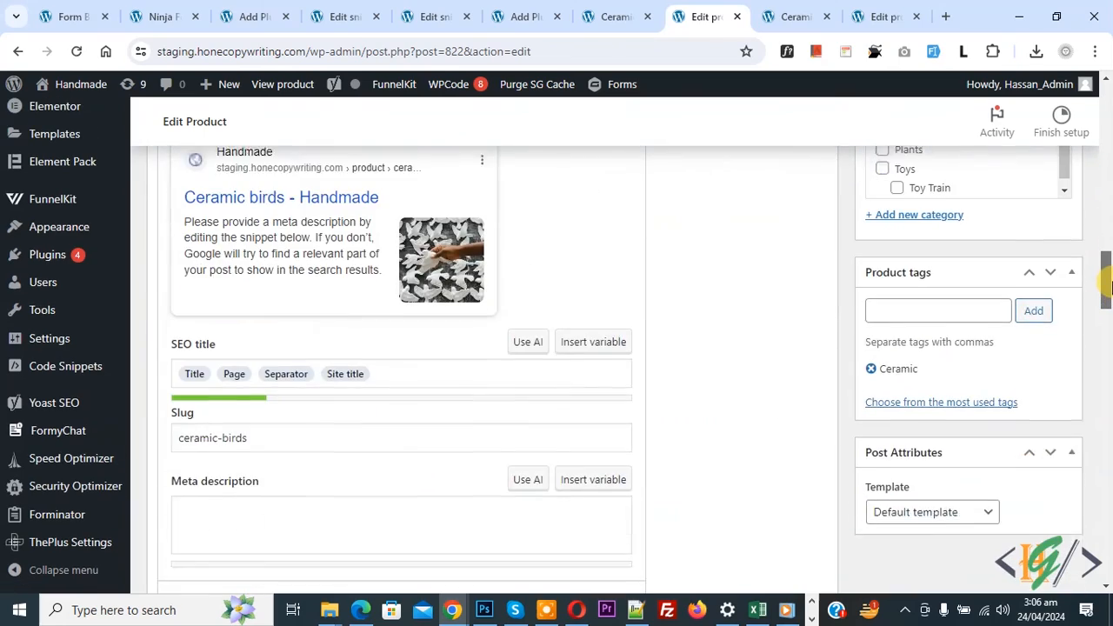
pyautogui.scroll(-3)
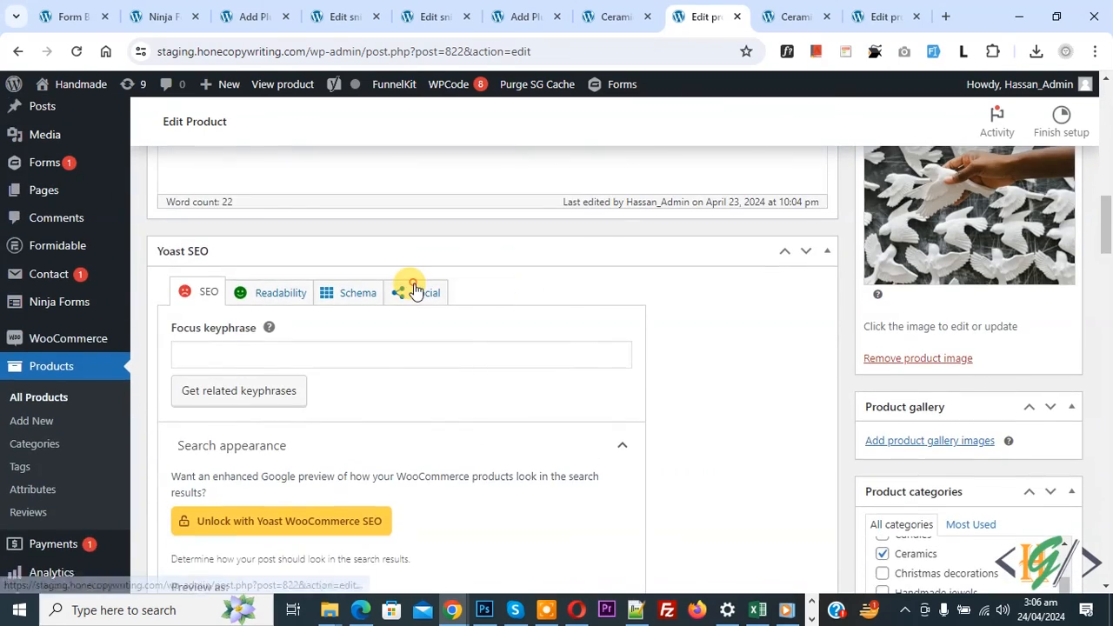
pyautogui.click(427, 293)
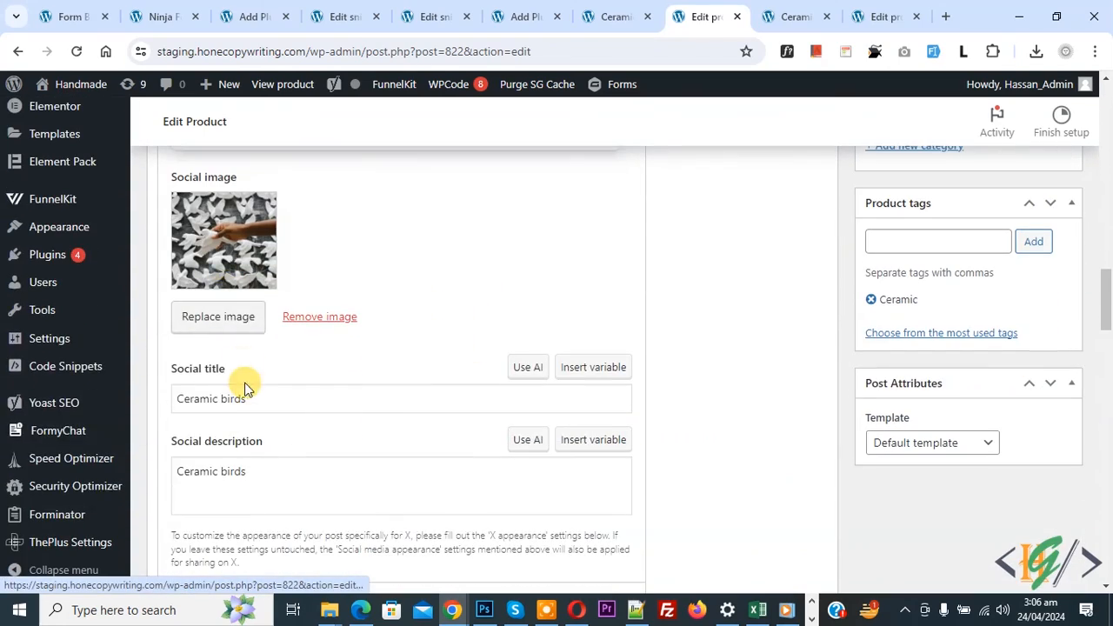